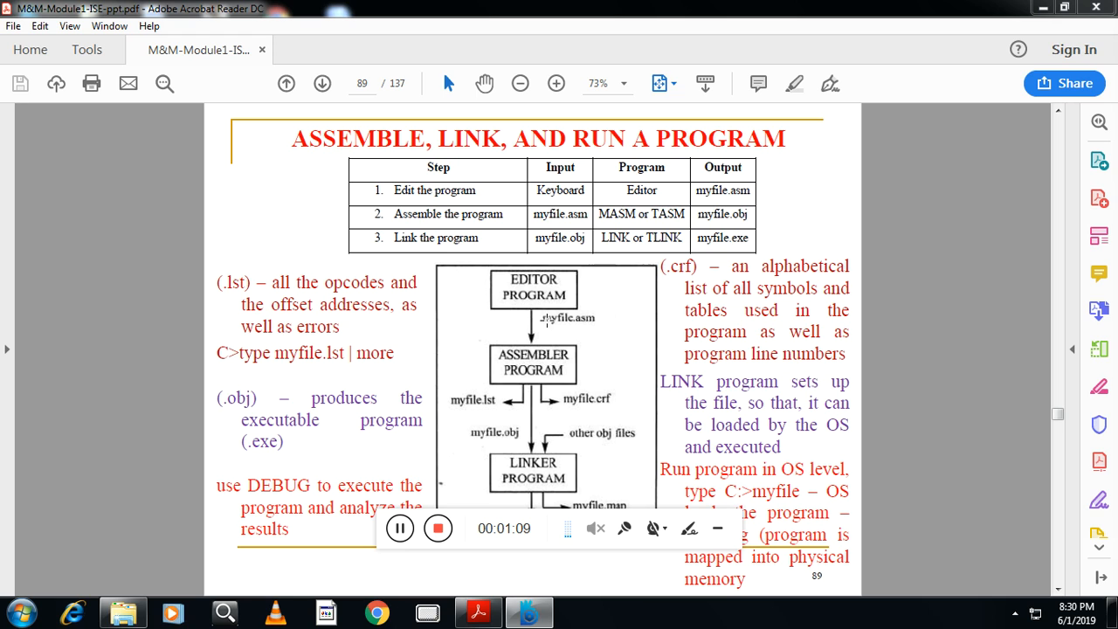
mouse_move(603, 326)
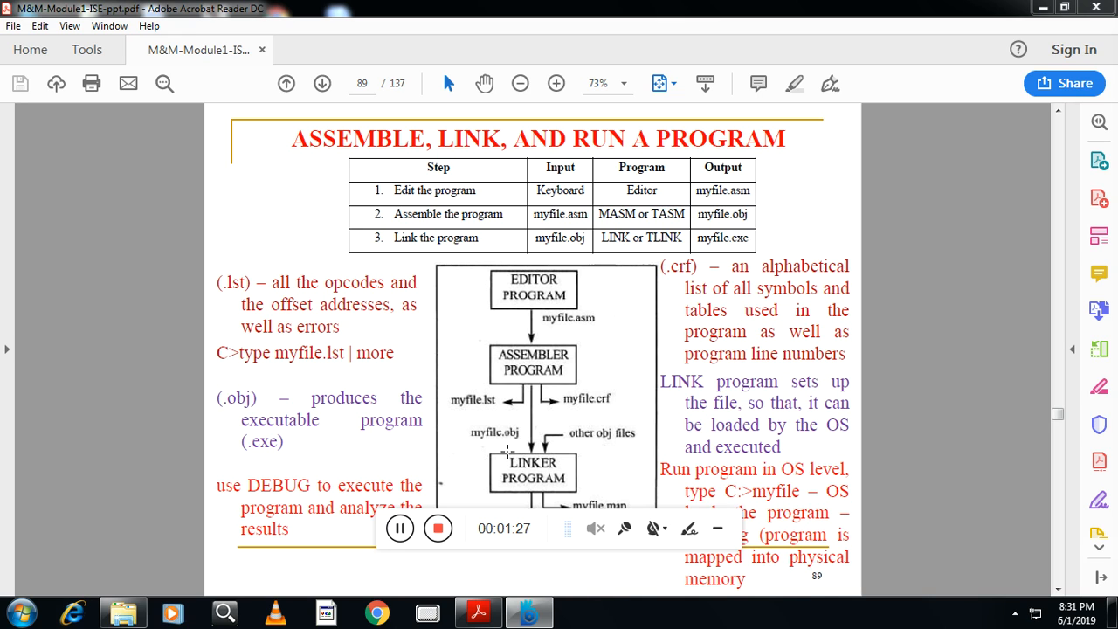
mouse_move(503, 436)
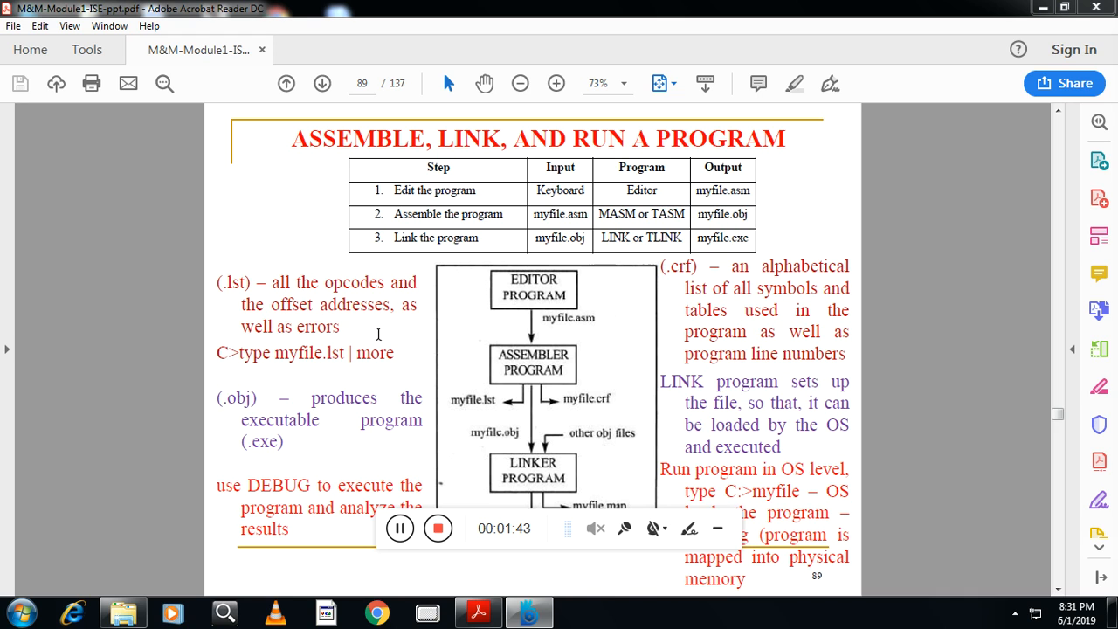
mouse_move(594, 405)
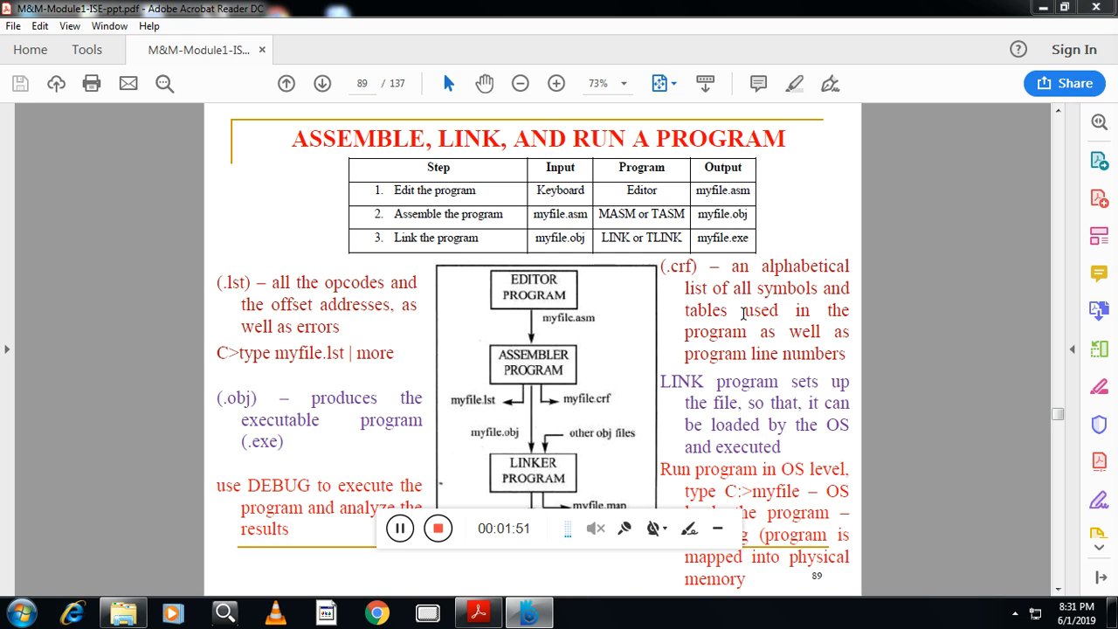
mouse_move(747, 353)
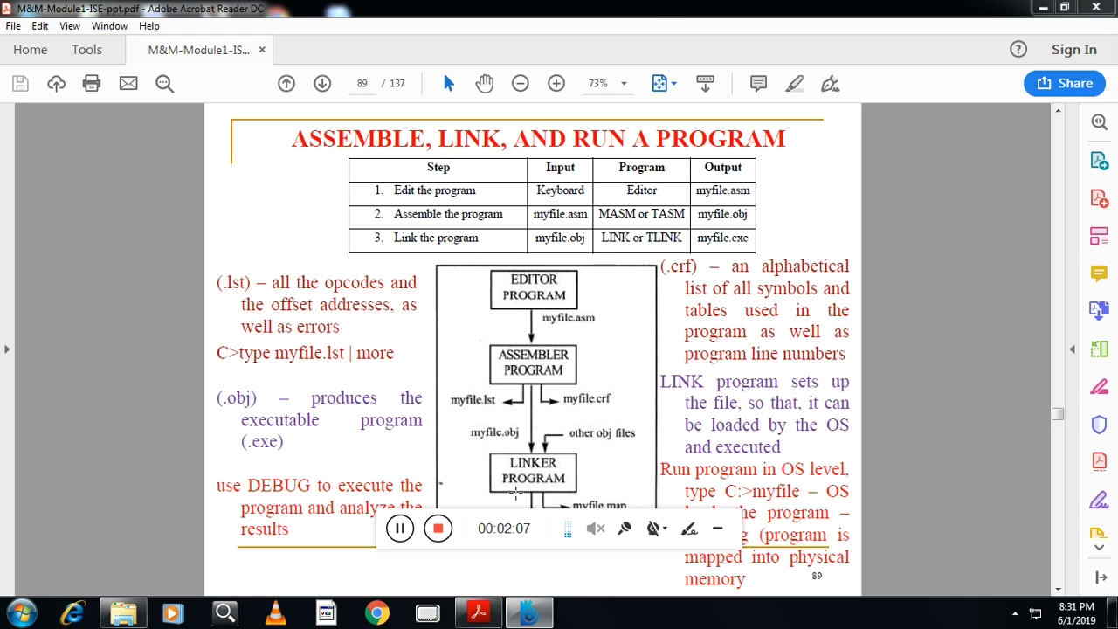
mouse_move(450, 500)
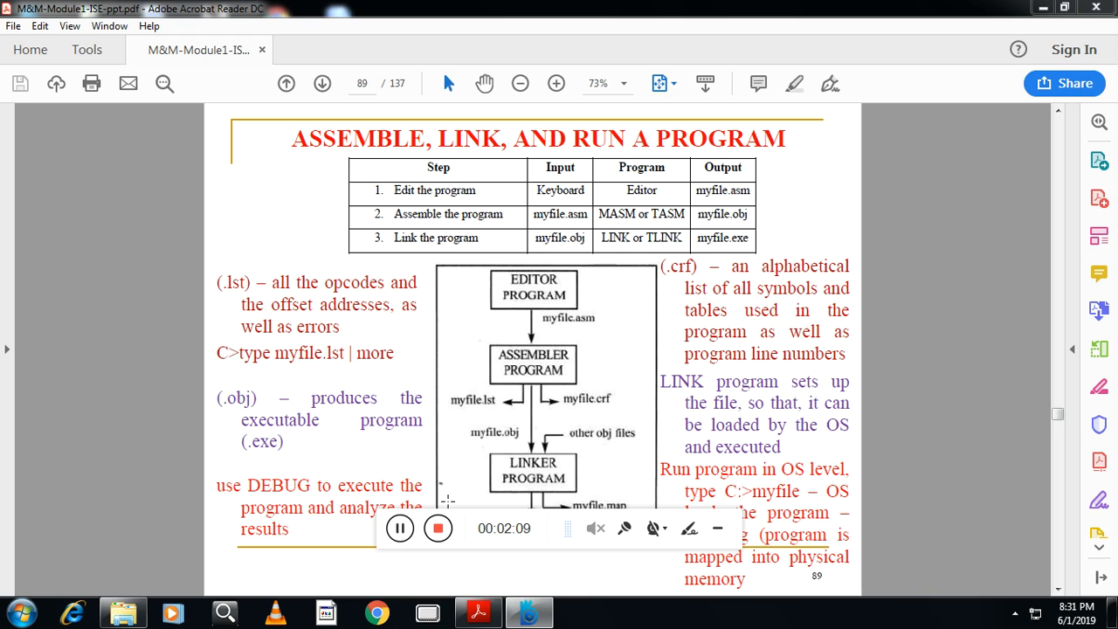
mouse_move(601, 349)
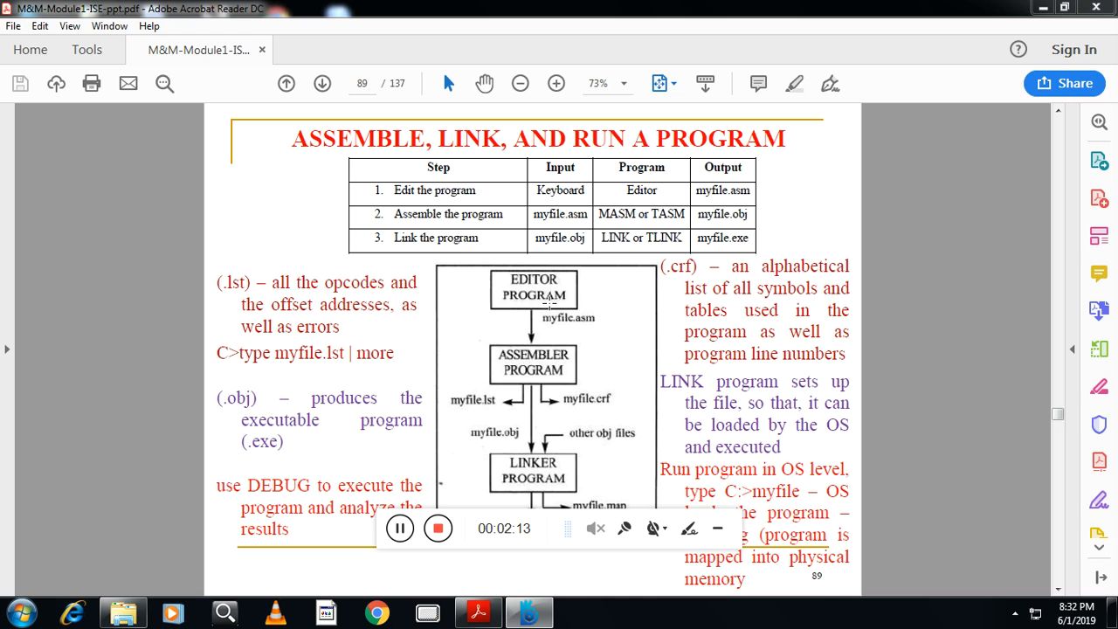
mouse_move(585, 360)
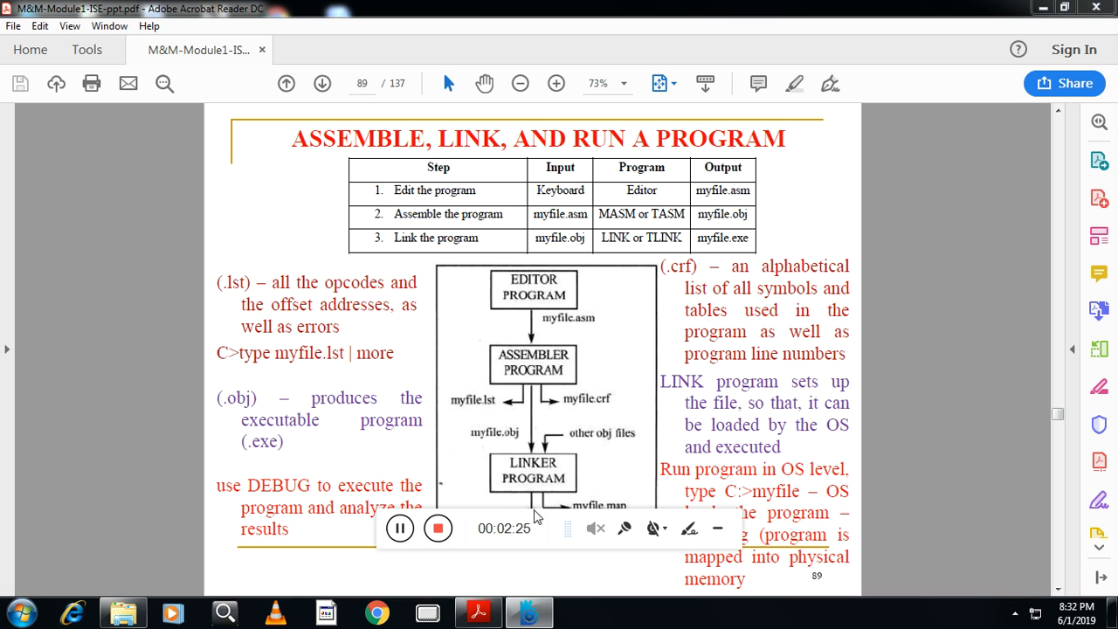
- Advance the module PDF to page 91 on the PAGE and TITLE directives
left_click_drag(503, 527, 629, 79)
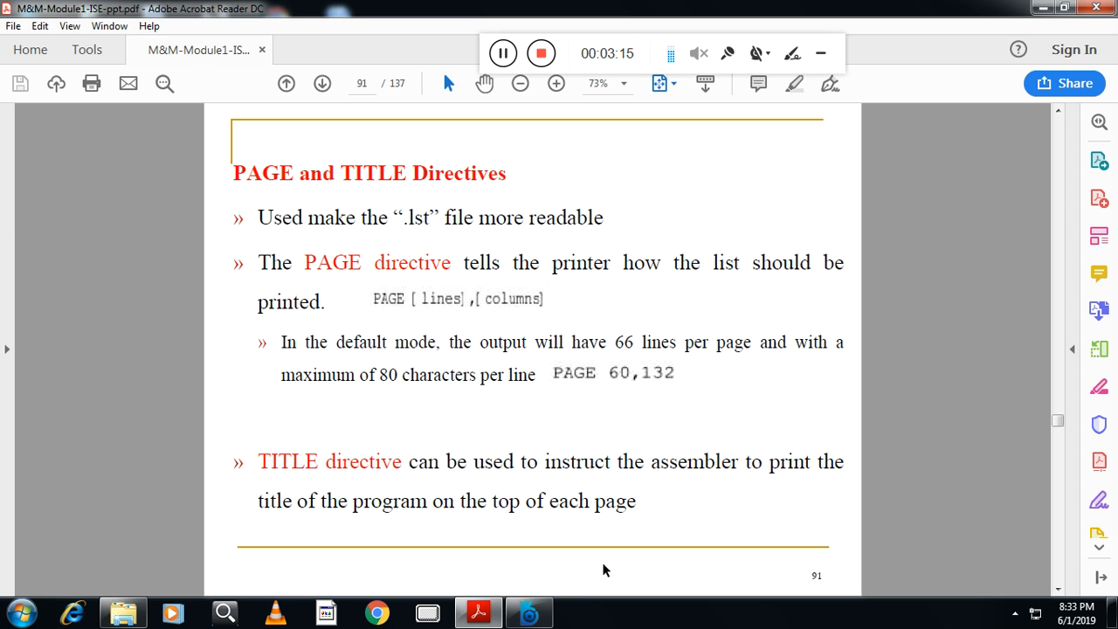
left_click(320, 84)
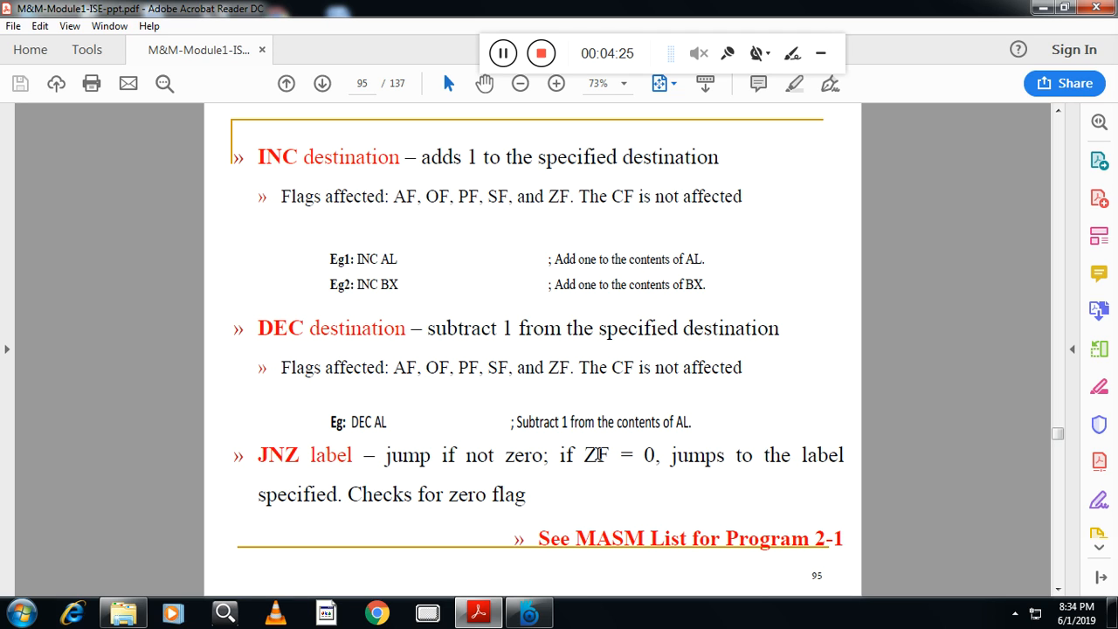
- Go forward to page 96 with Program 2-1 adding four words of data
left_click(318, 84)
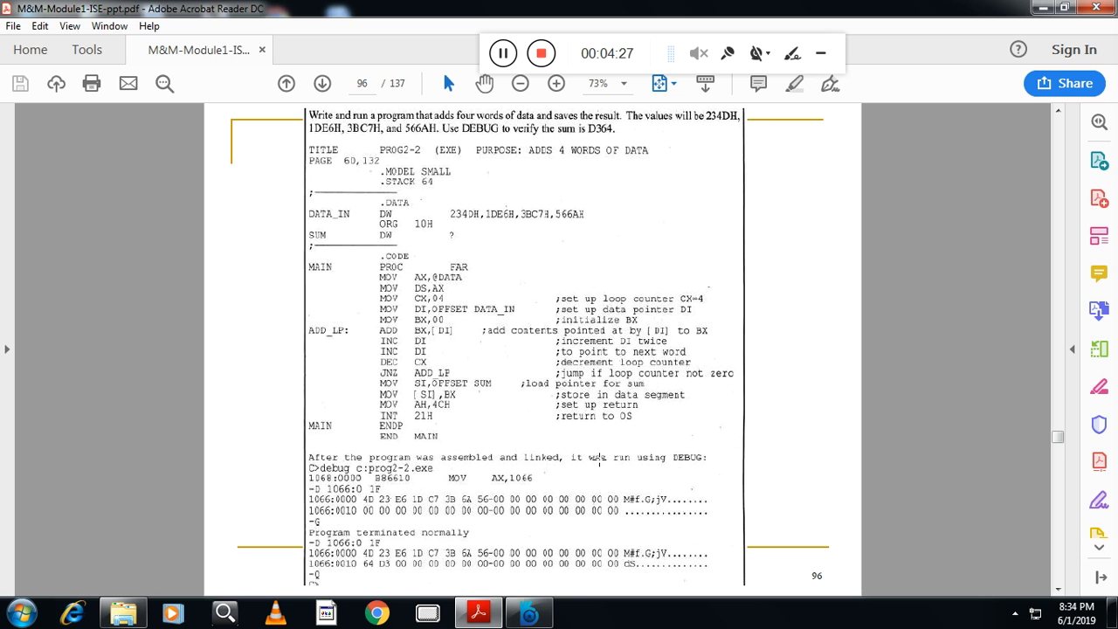
- Continue past page 97 to page 98 with Program 2-3 transferring six bytes
left_click(286, 84)
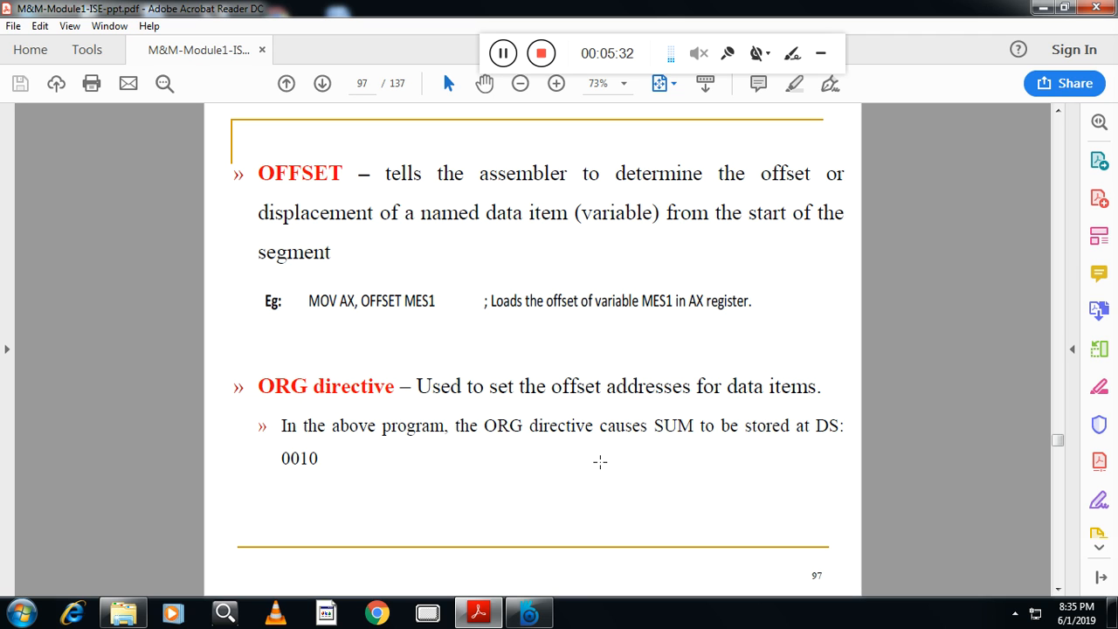
left_click(318, 84)
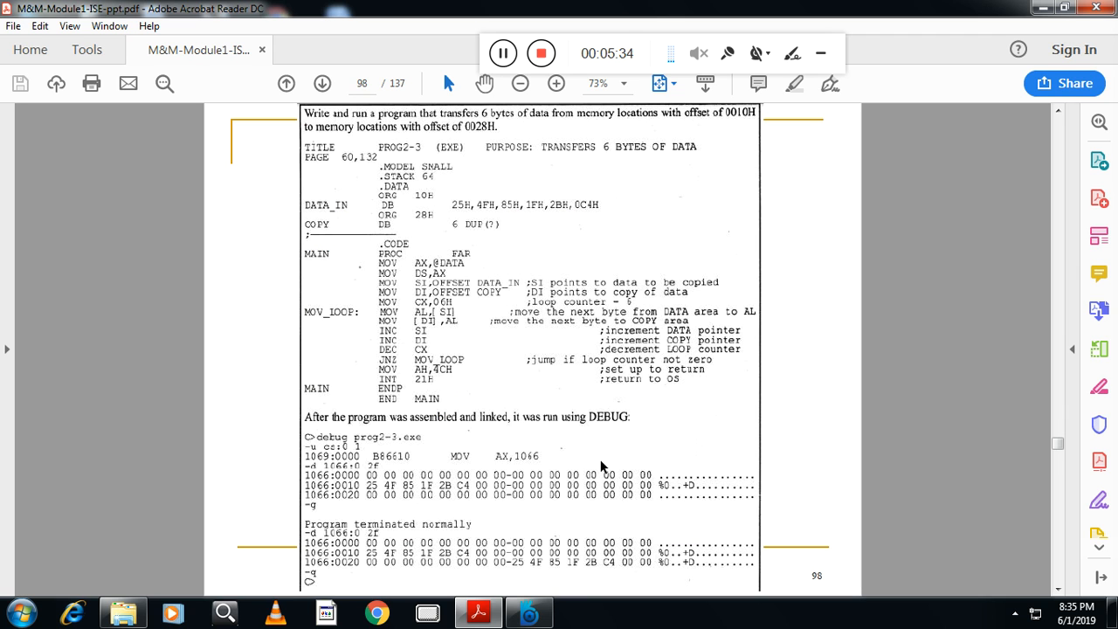